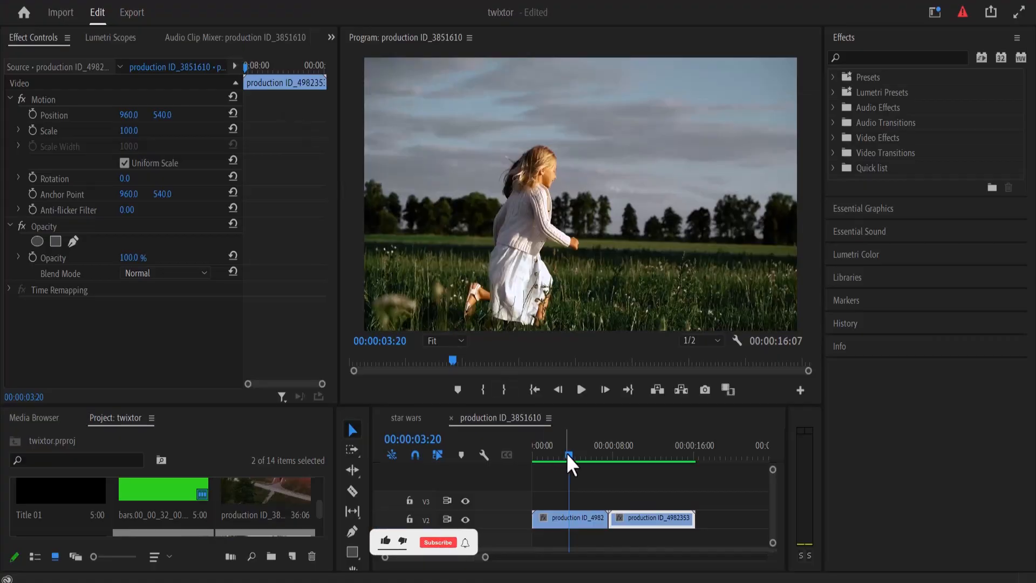
# Step: Move the second clip onto V3 so it overlaps the end of the first clip
pyautogui.click(641, 455)
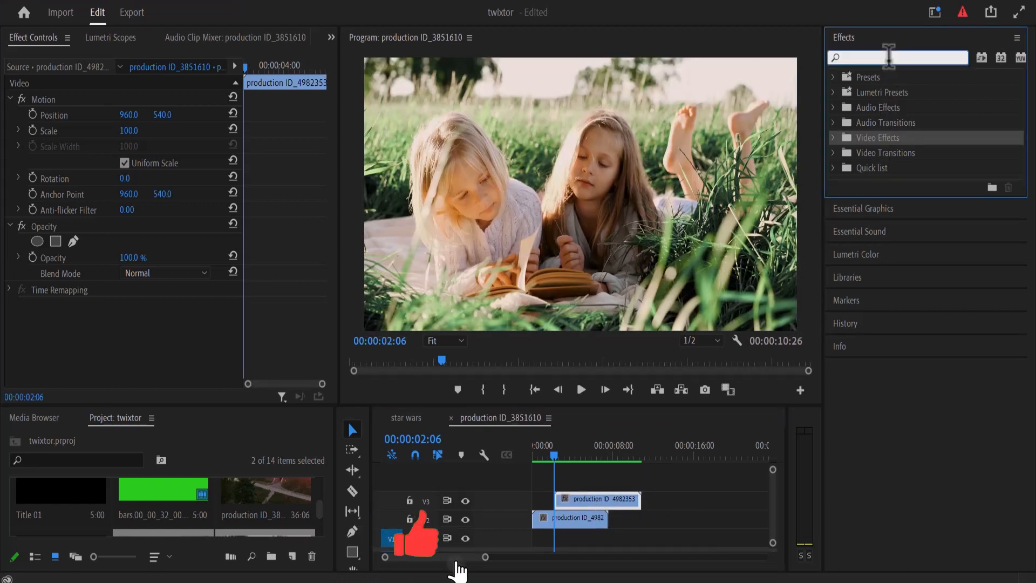
# Step: Find Basic 3D under Perspective by searching 'basic' and apply it to the V3 clip
pyautogui.write('basic')
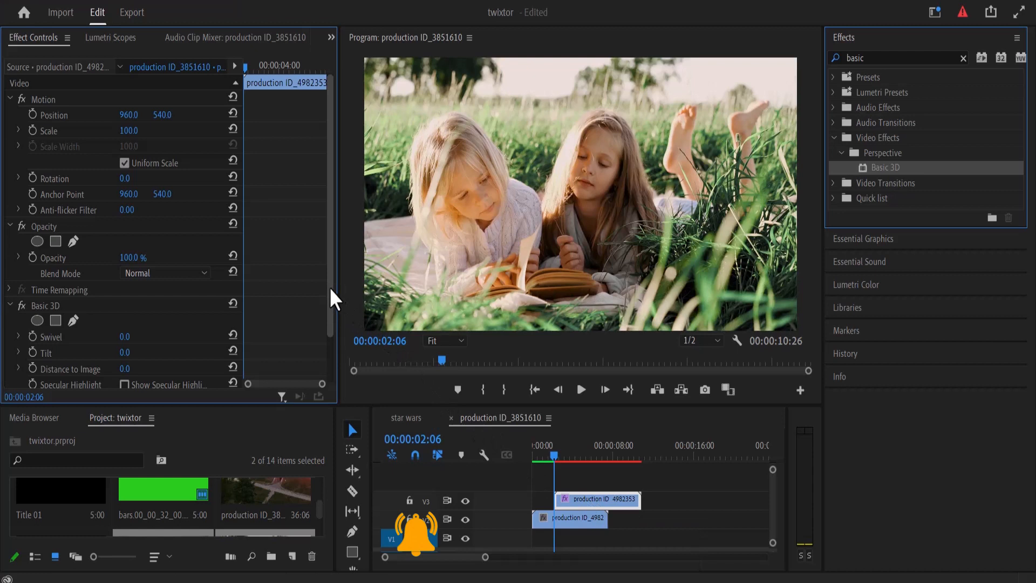
pyautogui.scroll(-3)
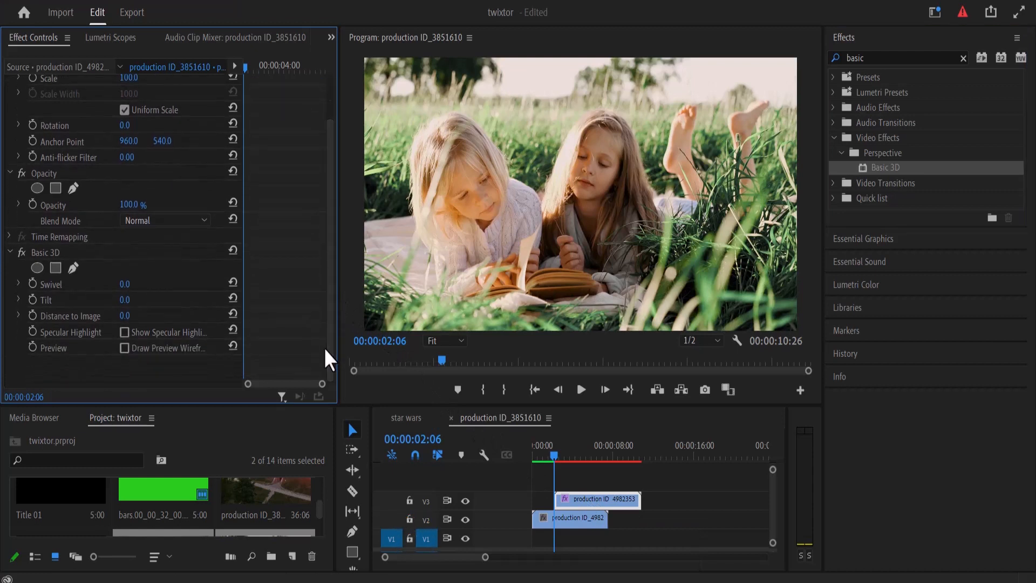
pyautogui.moveTo(260, 292)
pyautogui.write('53')
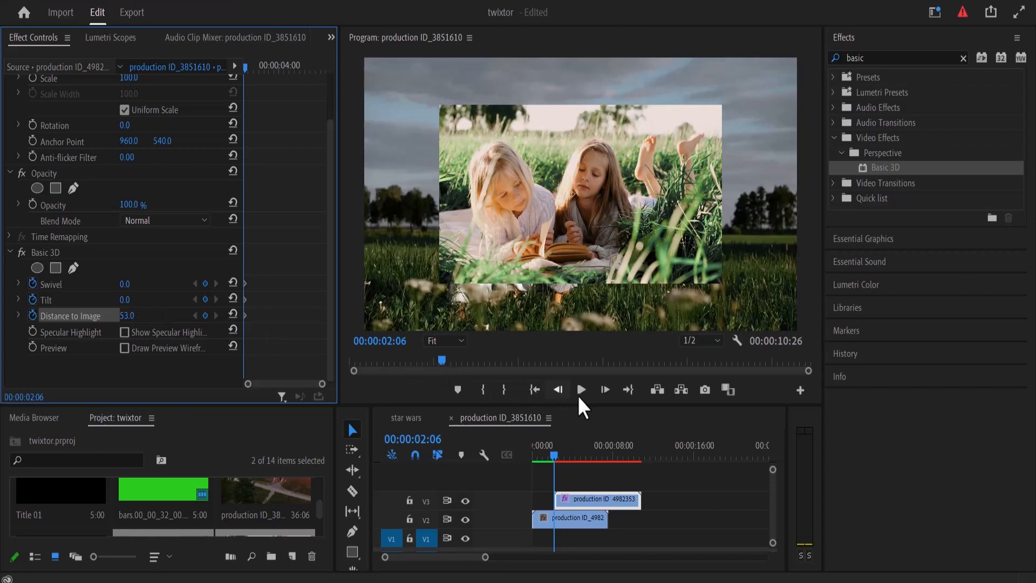
# Step: At 00:00:03:11 keyframe Swivel to 2x0.0 and add a Distance to Image keyframe
pyautogui.click(603, 389)
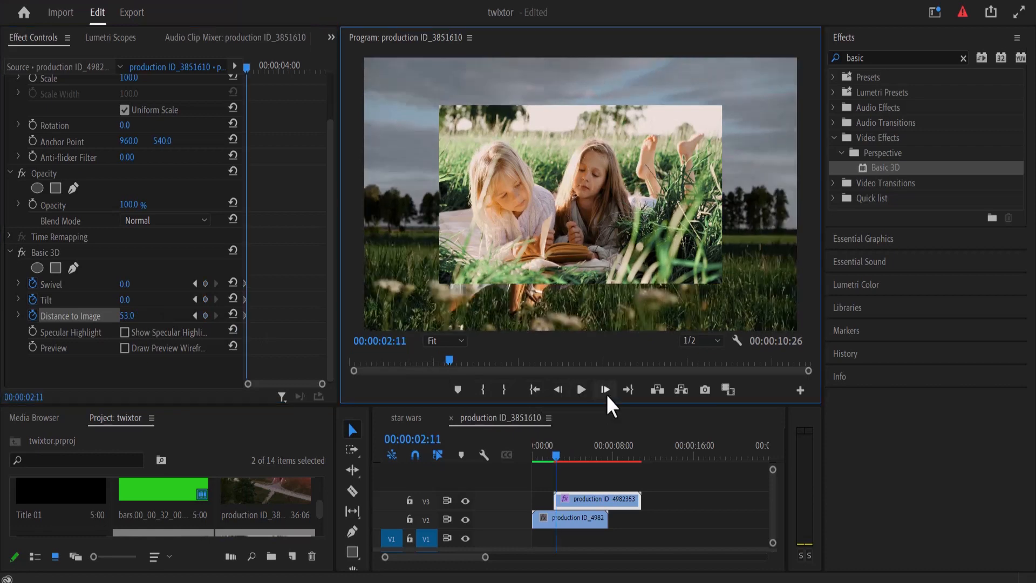
pyautogui.click(604, 390)
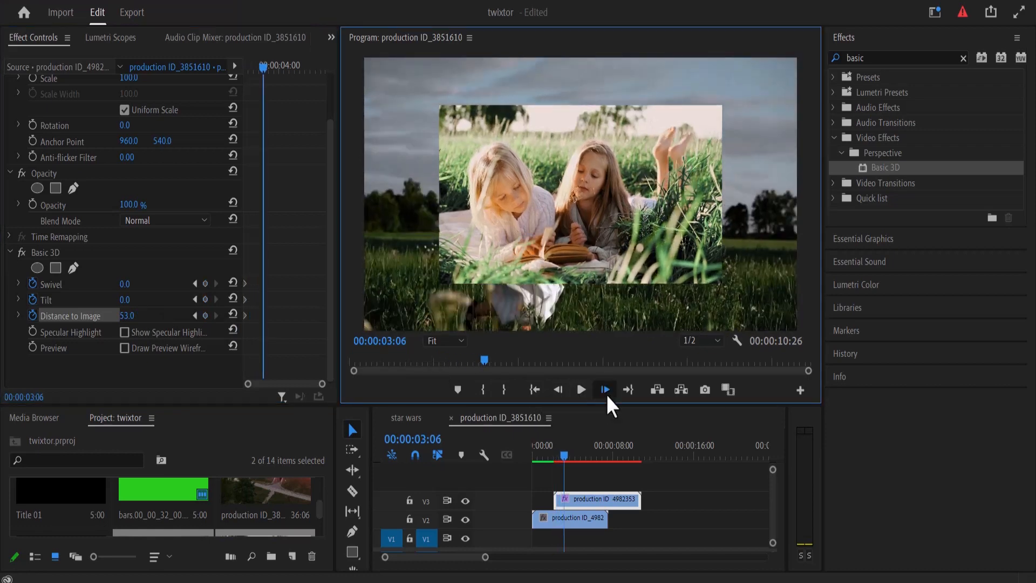
pyautogui.click(604, 390)
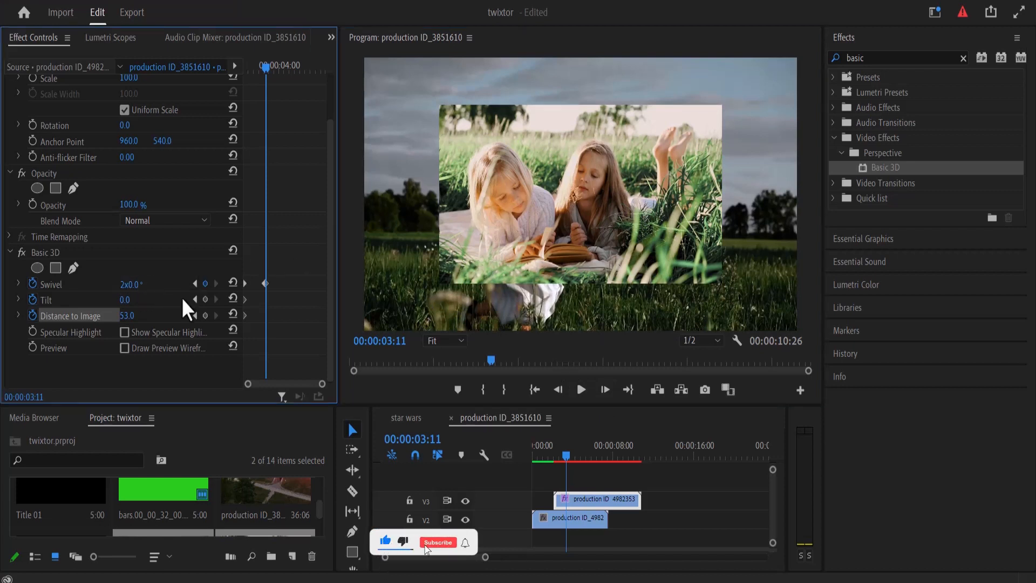
pyautogui.click(437, 542)
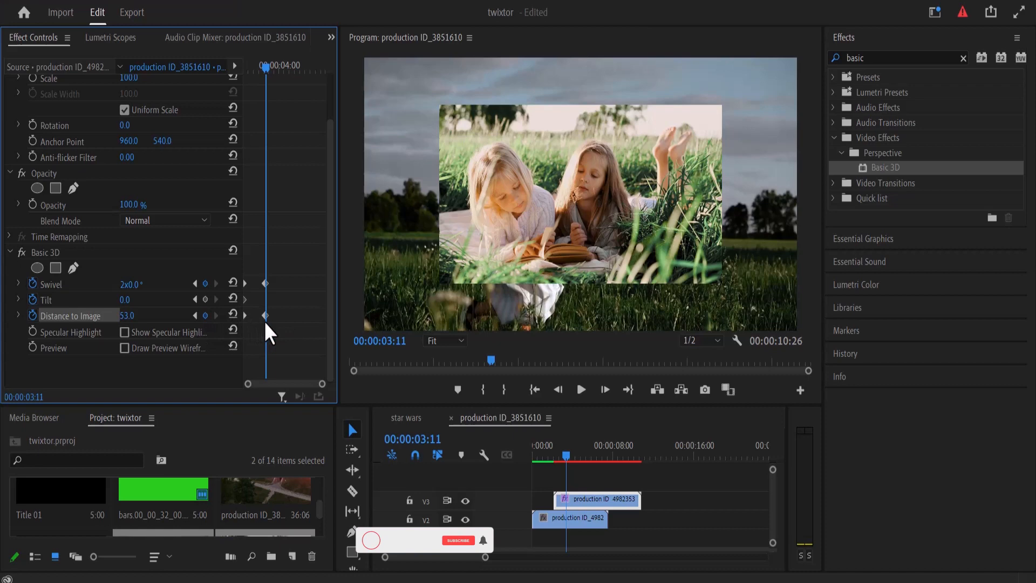
pyautogui.click(605, 390)
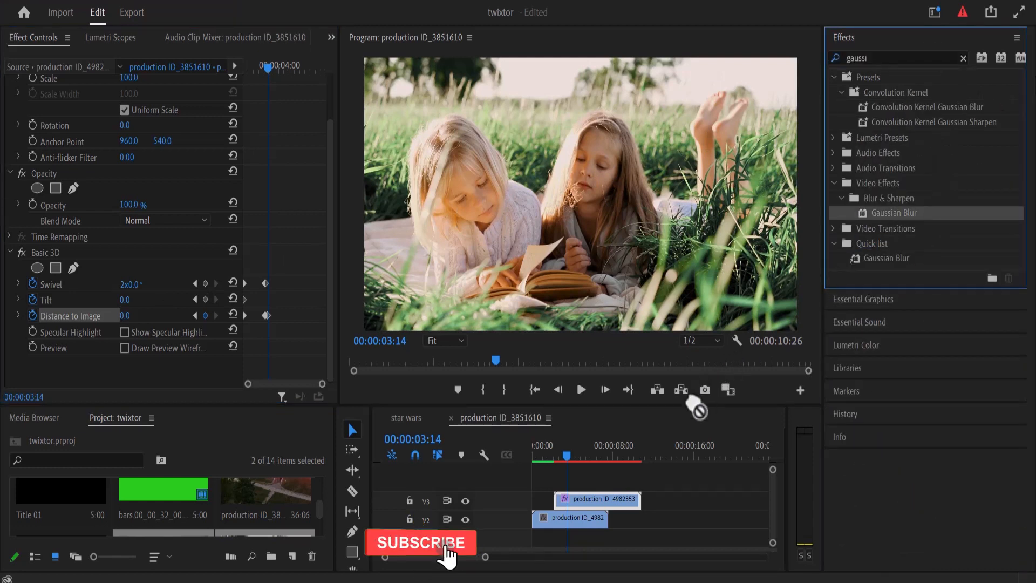
# Step: Apply Gaussian Blur from Blur & Sharpen to the first clip on V2
pyautogui.click(569, 519)
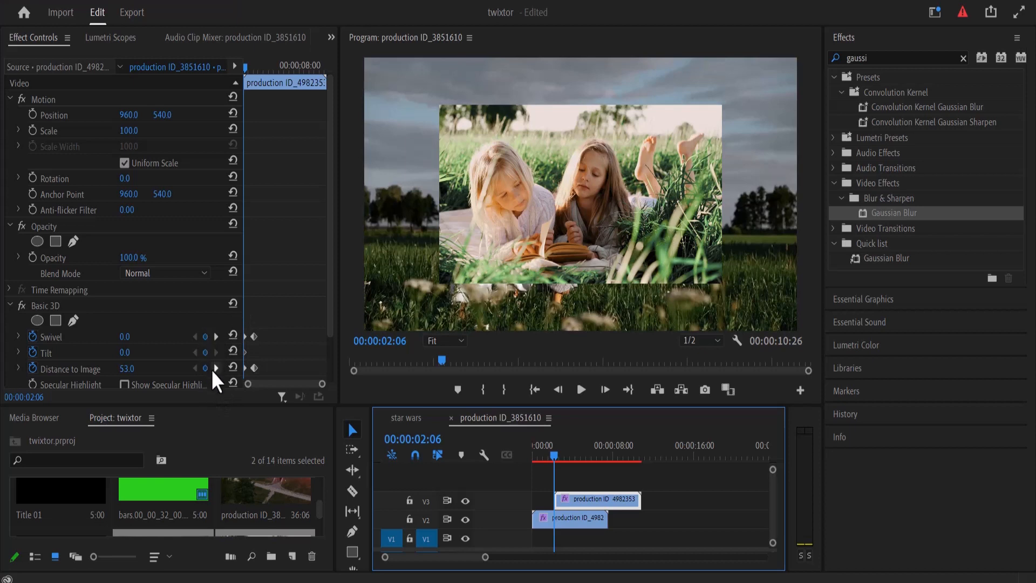
pyautogui.moveTo(567, 531)
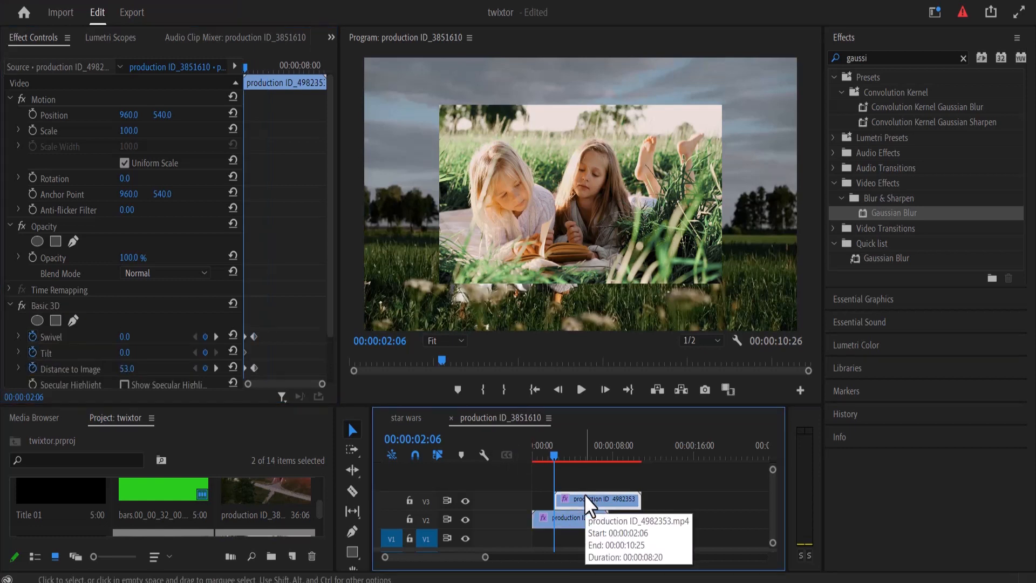
pyautogui.moveTo(464, 455)
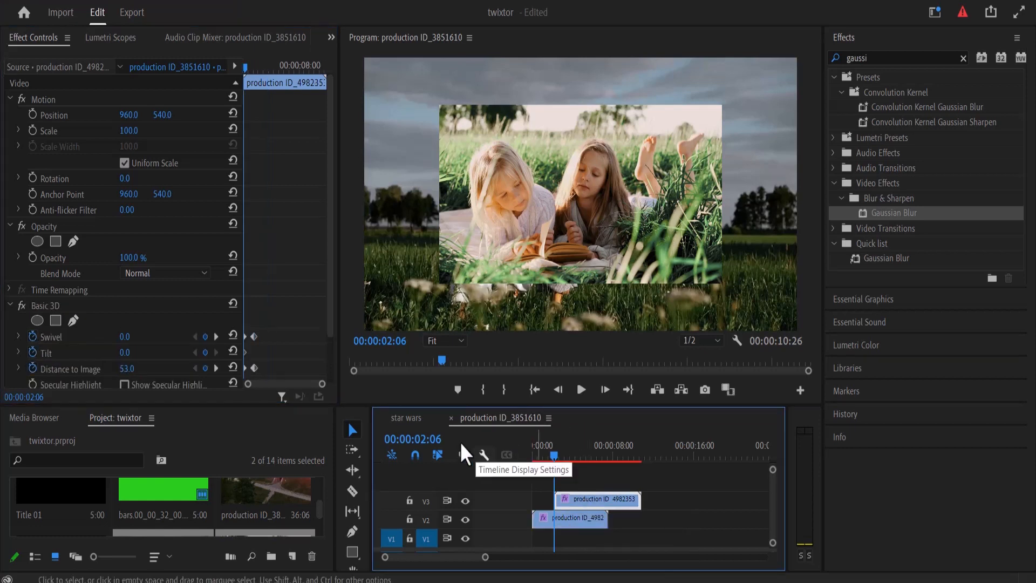
pyautogui.moveTo(216, 335)
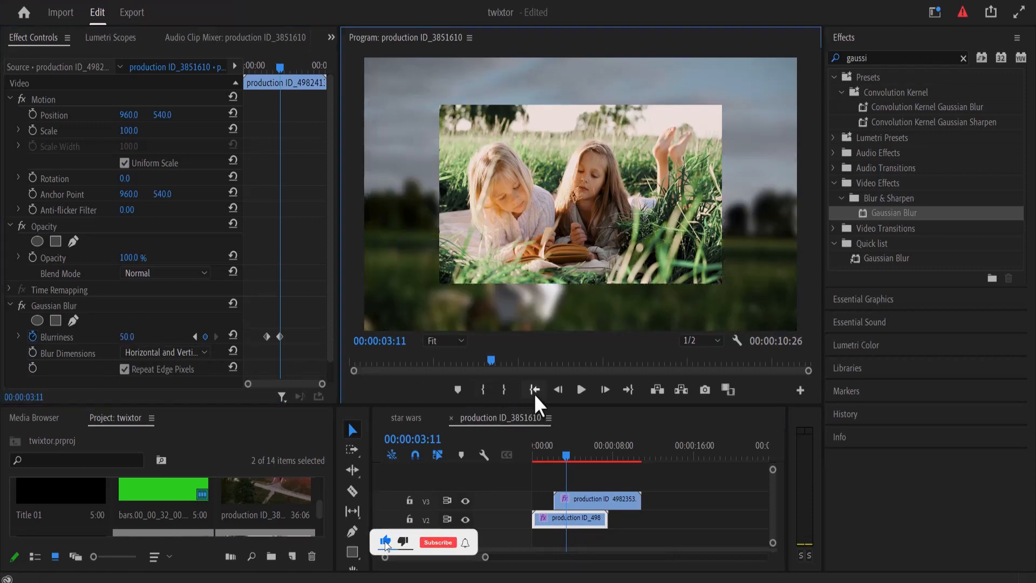
pyautogui.click(580, 389)
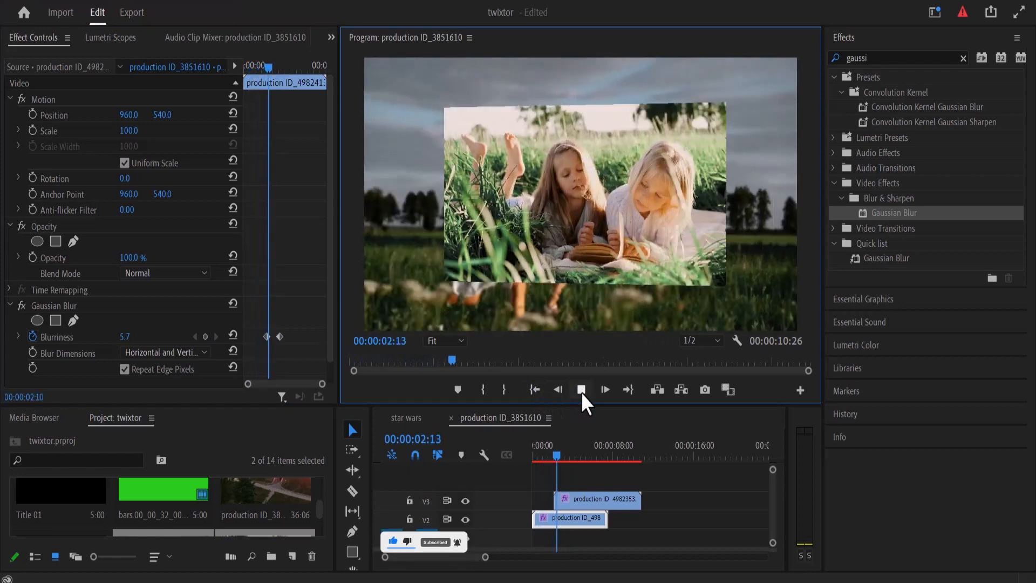
pyautogui.click(604, 390)
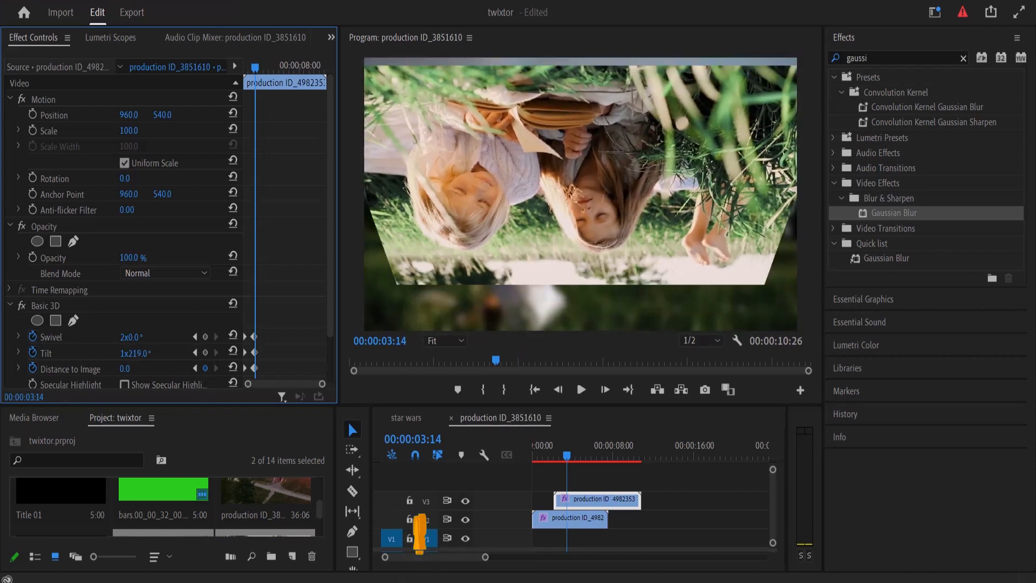
pyautogui.click(233, 352)
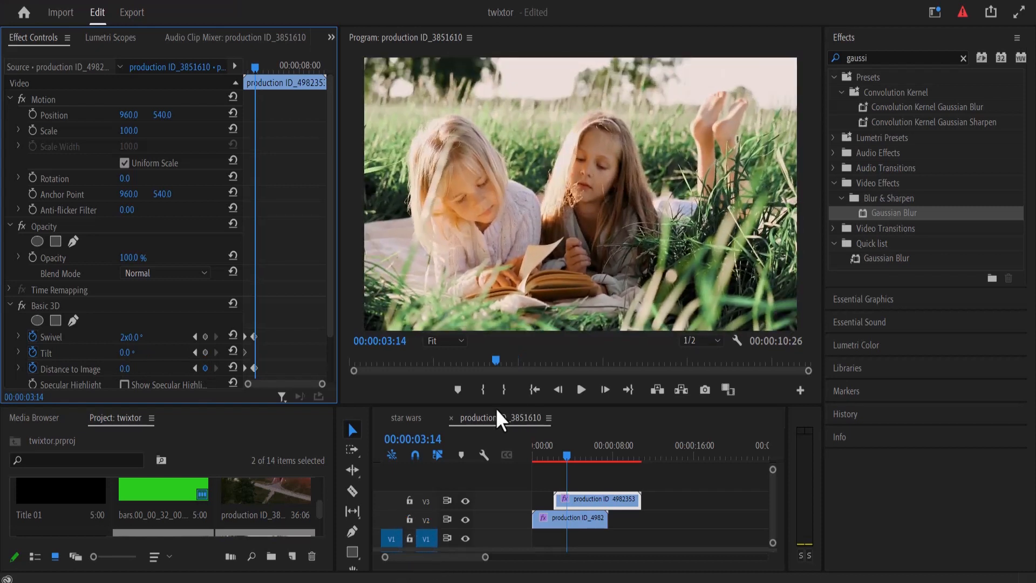